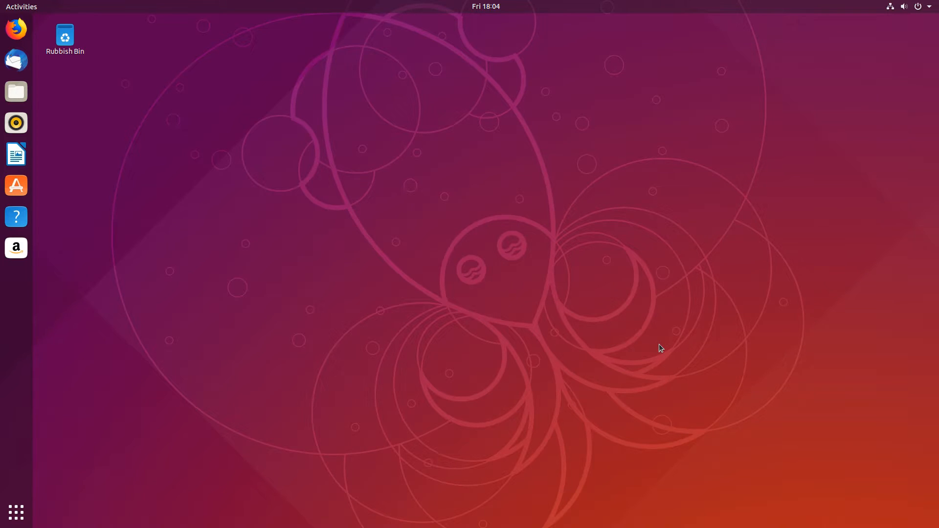
pyautogui.moveTo(737, 126)
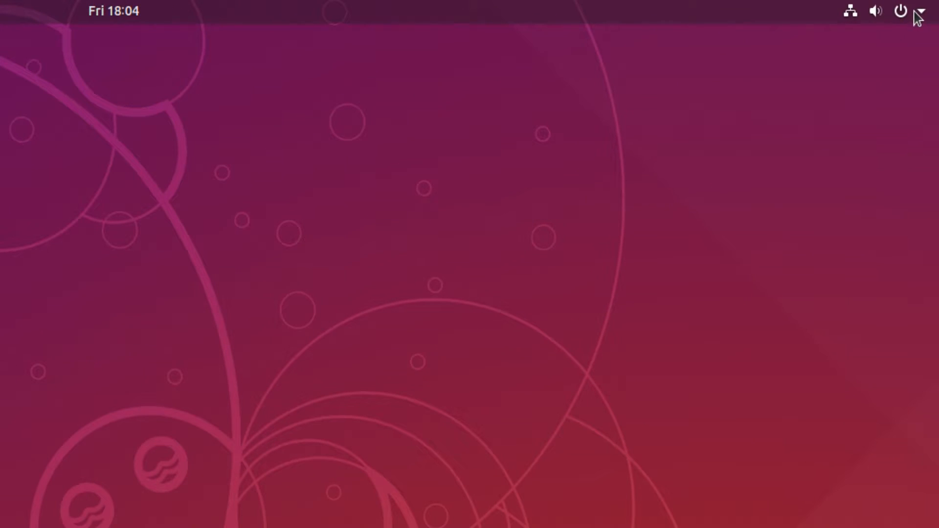
# Open Account Settings for ComputerSluggish from the top-right system menu.
pyautogui.click(924, 10)
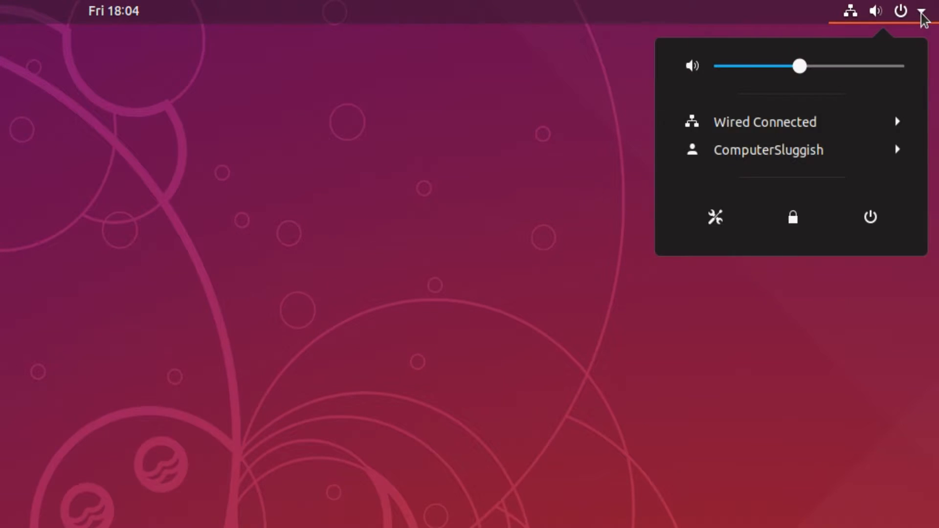
pyautogui.moveTo(768, 150)
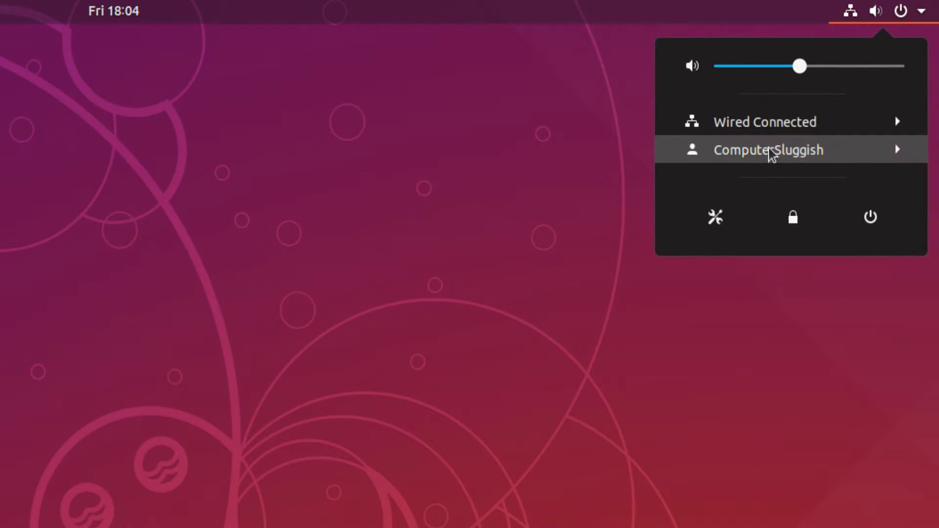
pyautogui.click(768, 150)
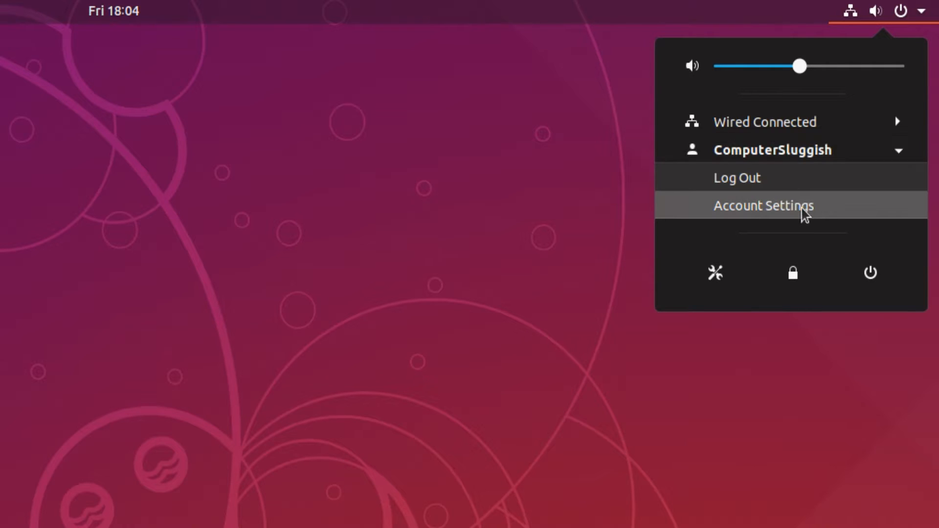
pyautogui.click(764, 205)
pyautogui.write('c')
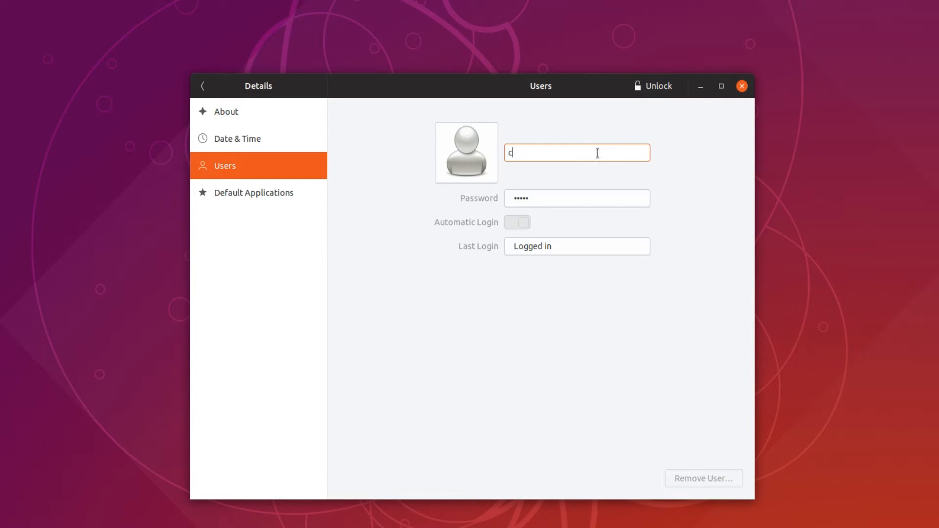
# Finish renaming the account to 'cs' and close Settings.
pyautogui.write('s')
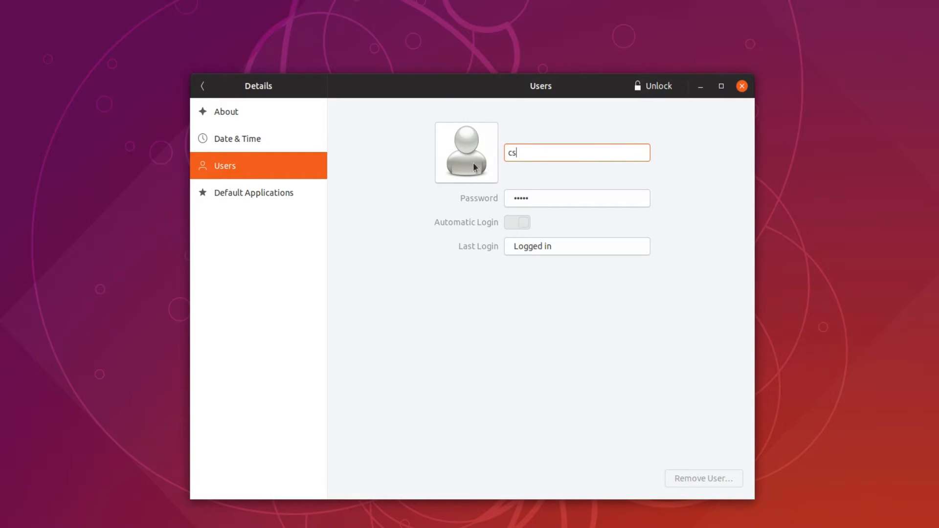
pyautogui.click(742, 86)
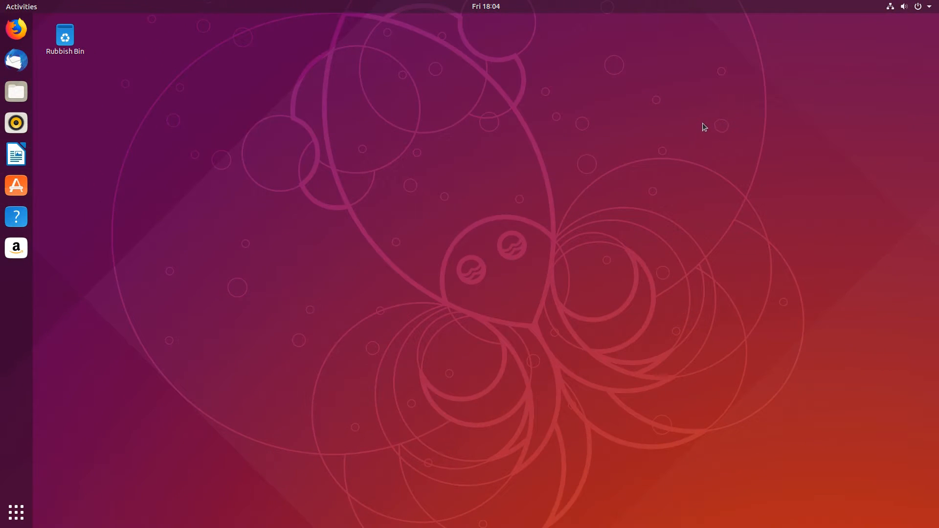
pyautogui.moveTo(785, 93)
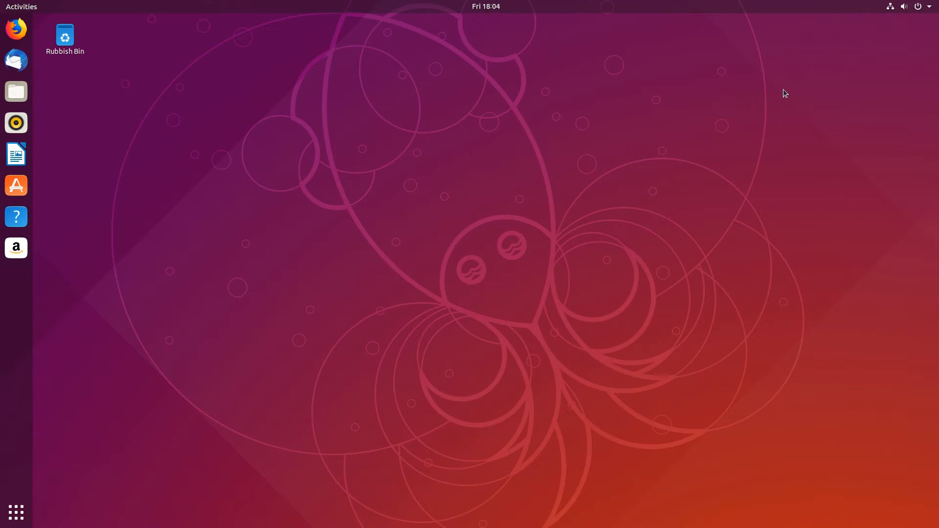
# Check the top-right system menu, which now lists the user as 'cs'.
pyautogui.click(904, 6)
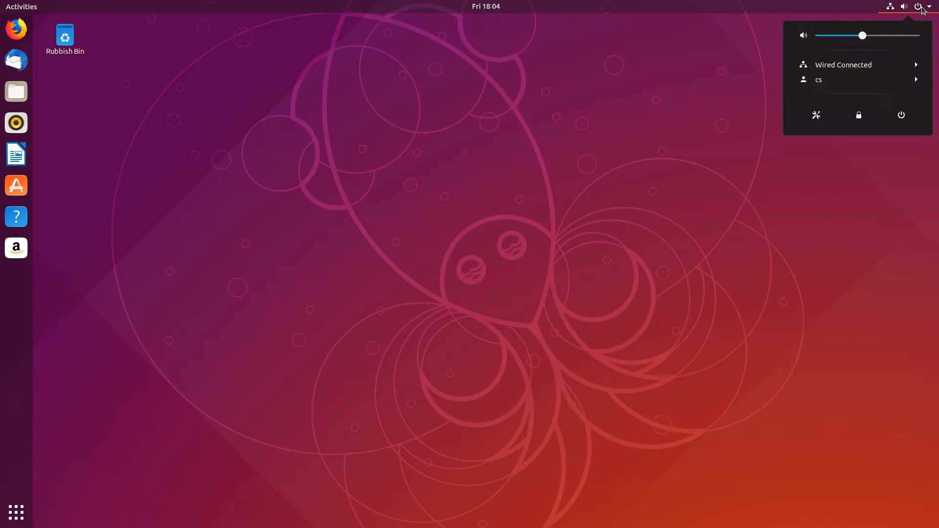